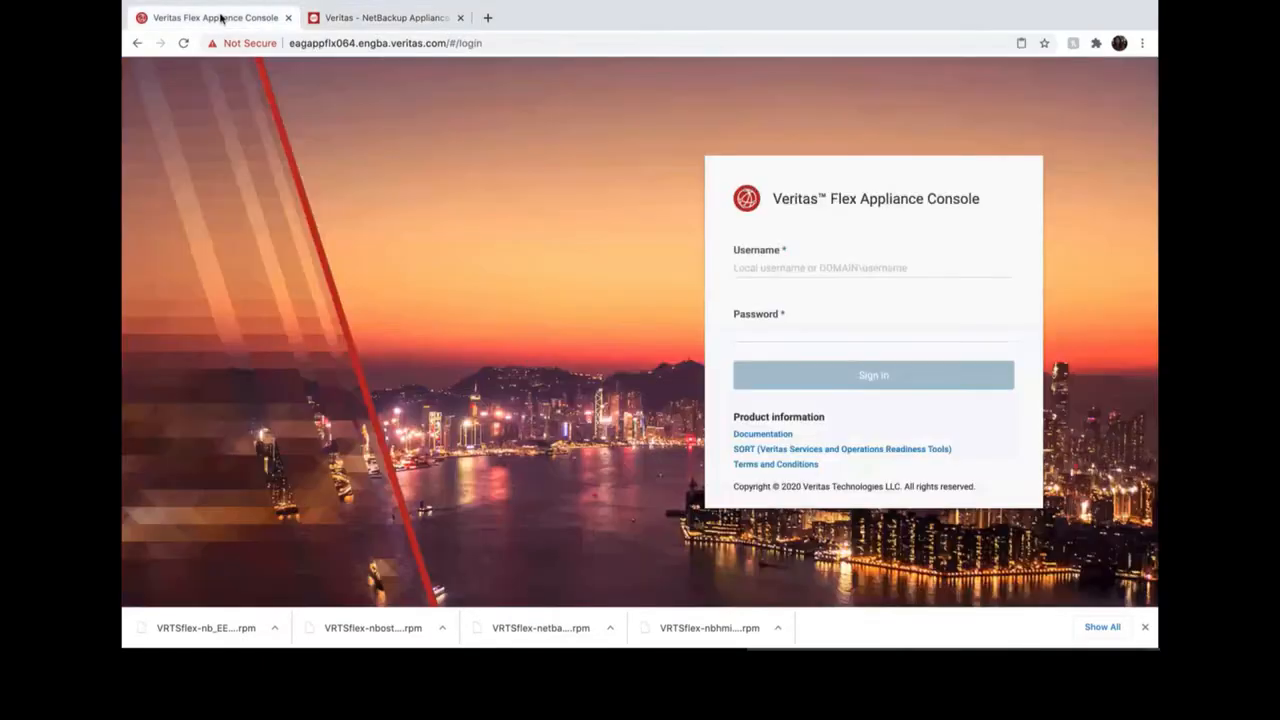
Step: Sign in to the Flex Appliance Console as admin
{"action": "type", "text": "admin"}
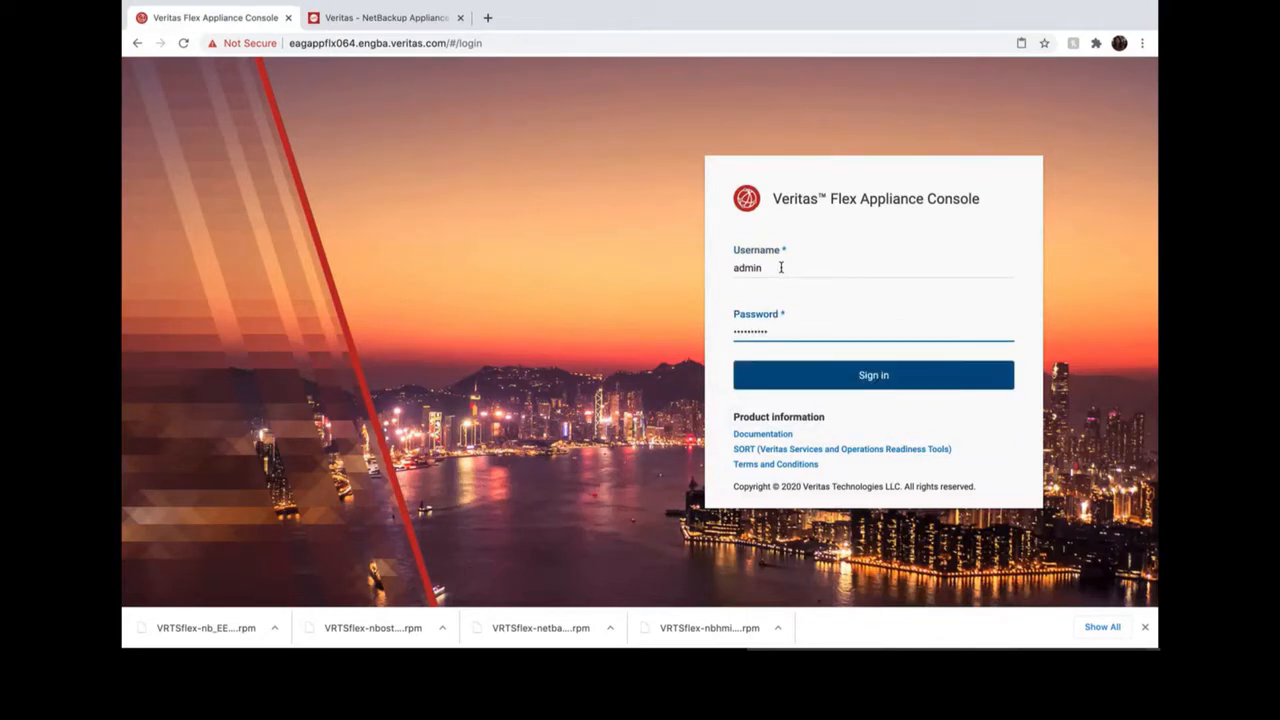
{"action": "left_click", "coordinate": [384, 16]}
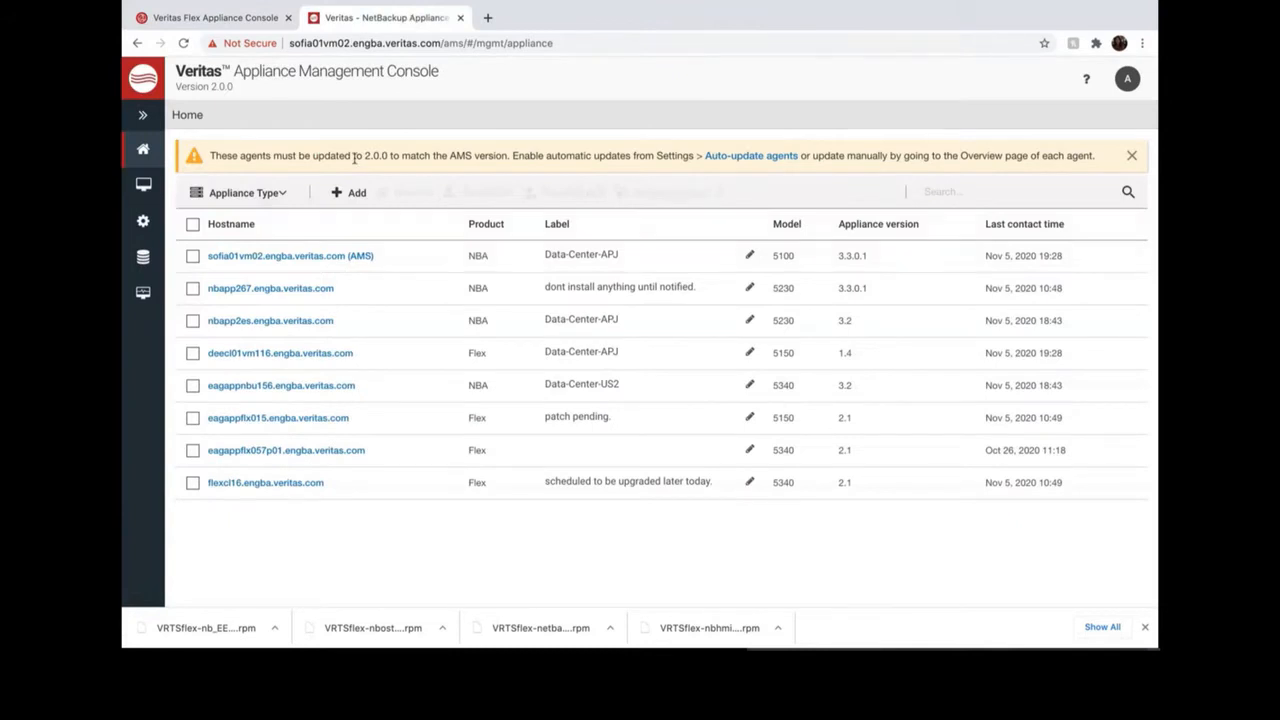
Step: Start adding a Flex Appliance in AMS and copy its registration parameters
{"action": "left_click", "coordinate": [348, 192]}
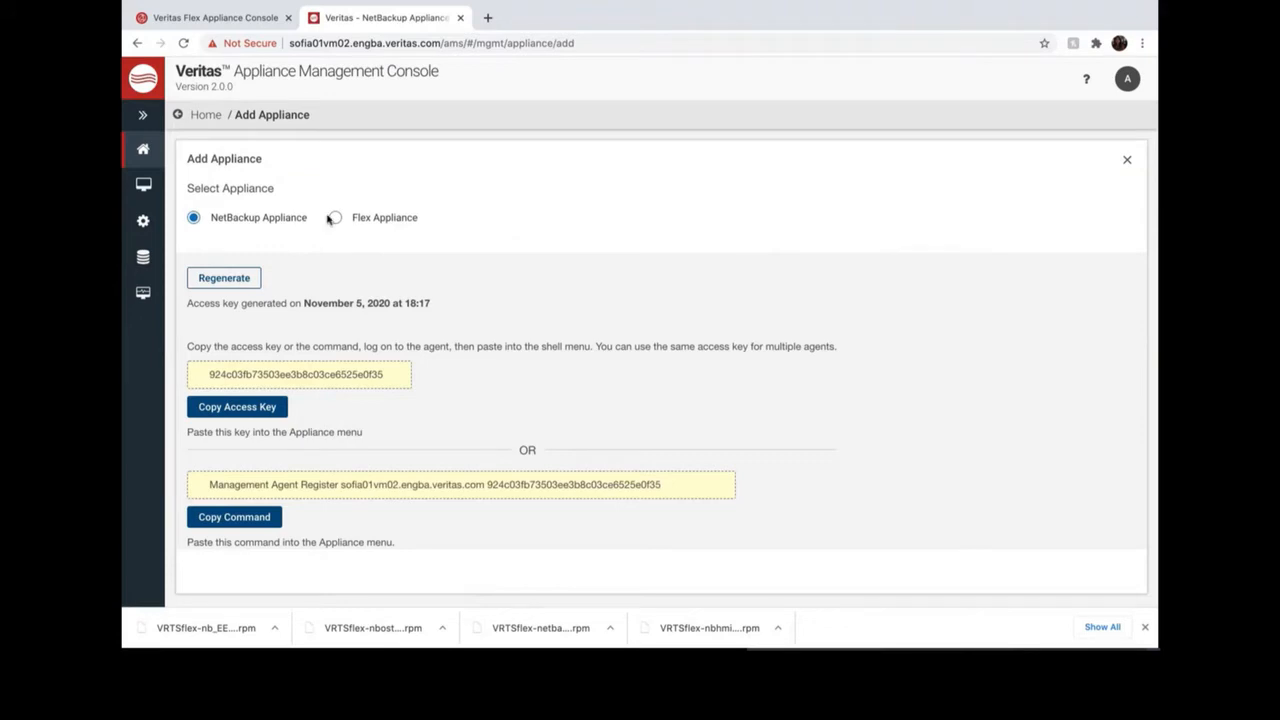
{"action": "left_click", "coordinate": [334, 216]}
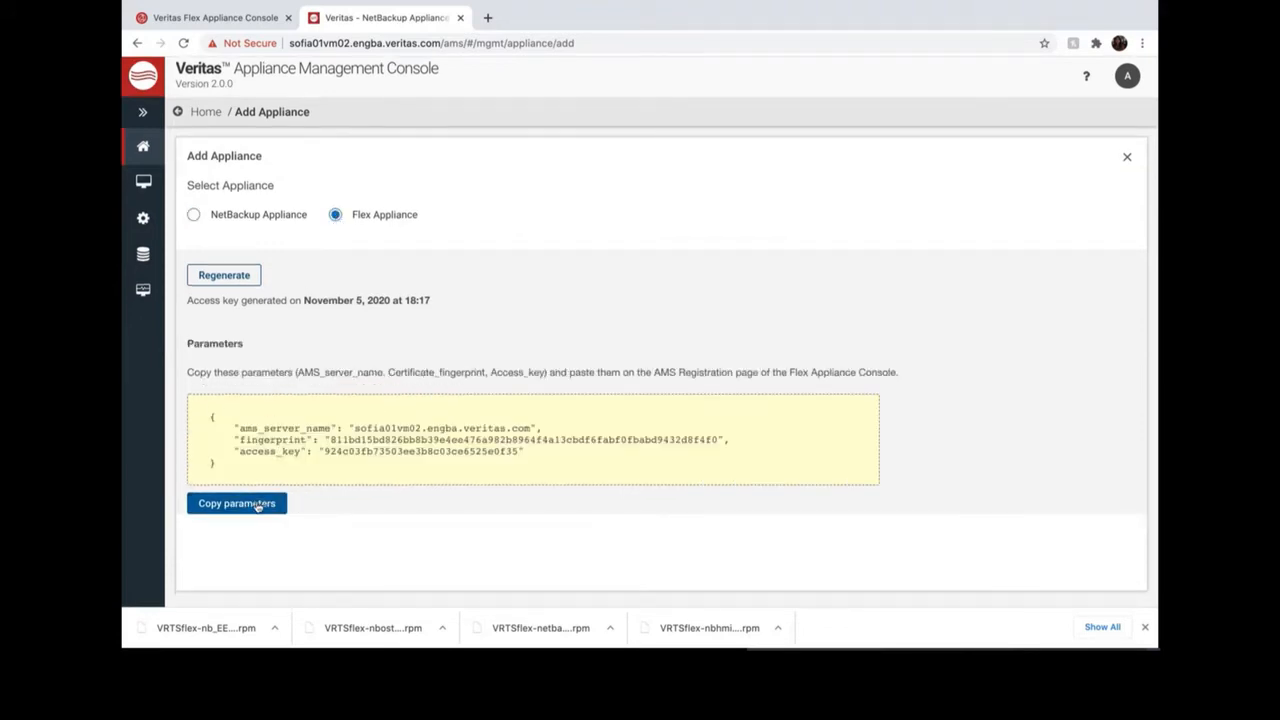
{"action": "left_click", "coordinate": [236, 504]}
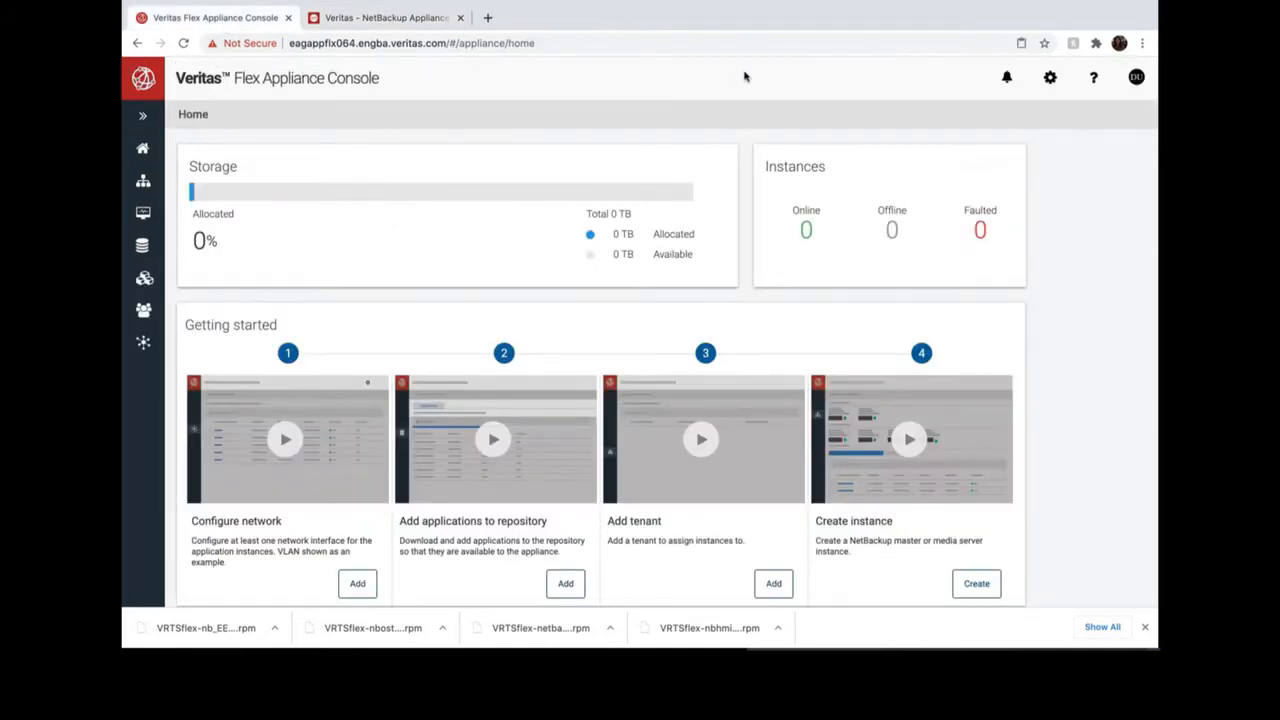
Step: Register the appliance with AMS sofia01vm02.engba.veritas.com via Management server settings, pasting the copied parameters
{"action": "left_click", "coordinate": [1050, 78]}
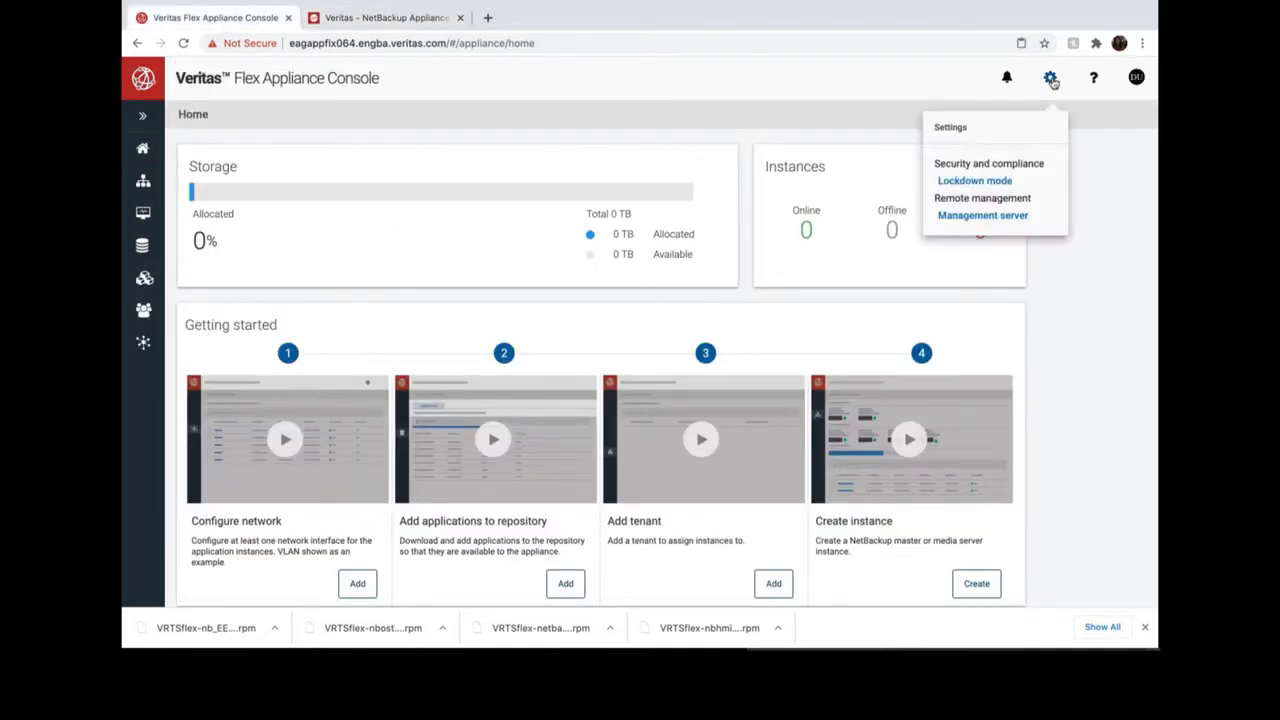
{"action": "left_click", "coordinate": [982, 216]}
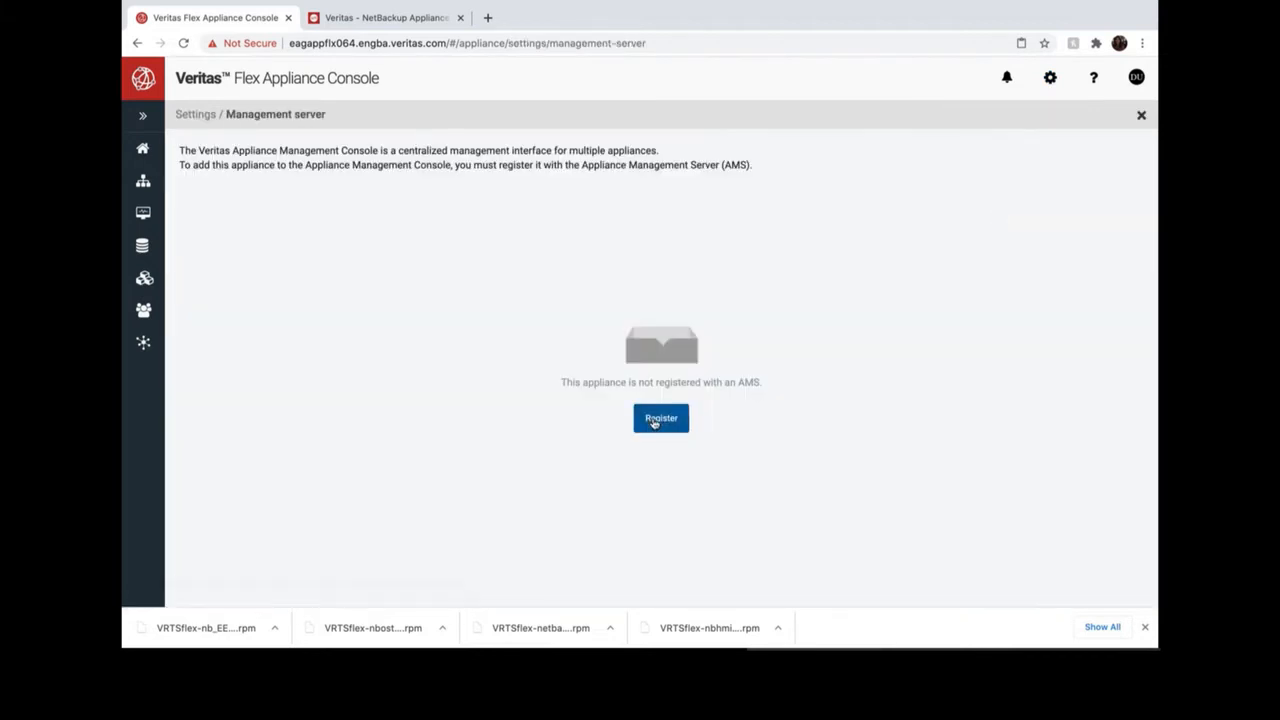
{"action": "left_click", "coordinate": [660, 418]}
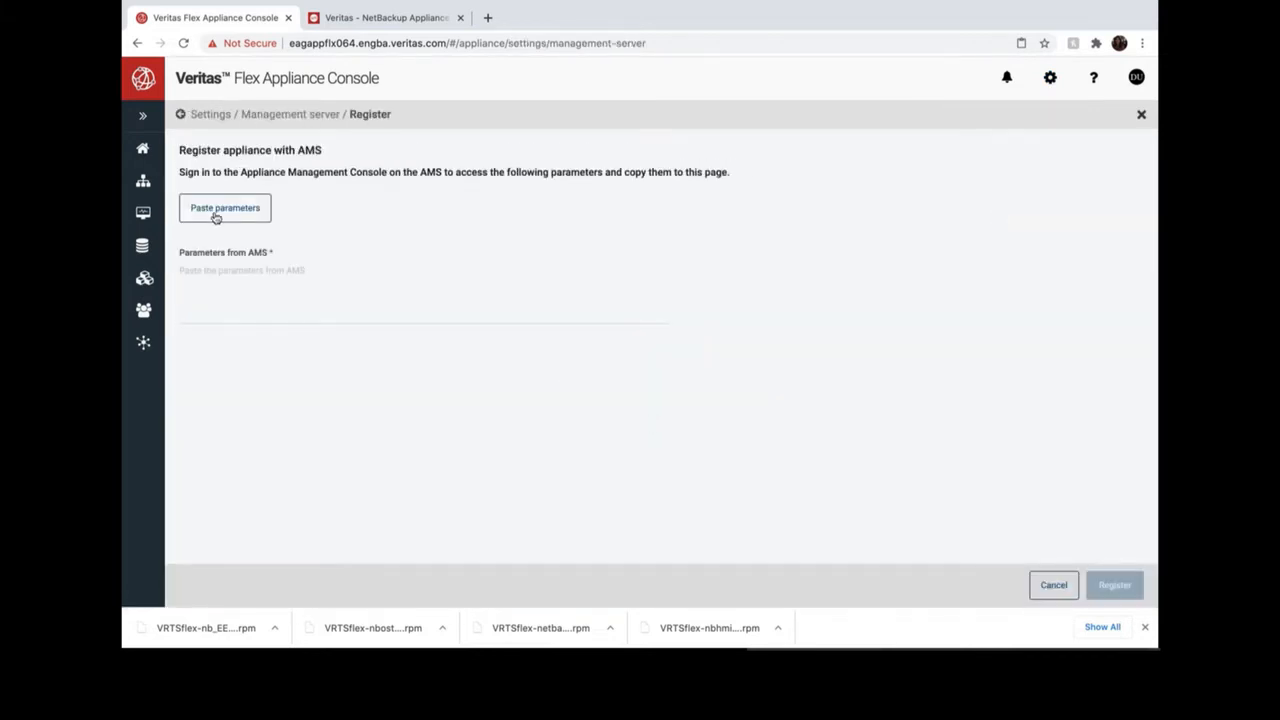
{"action": "left_click", "coordinate": [224, 208]}
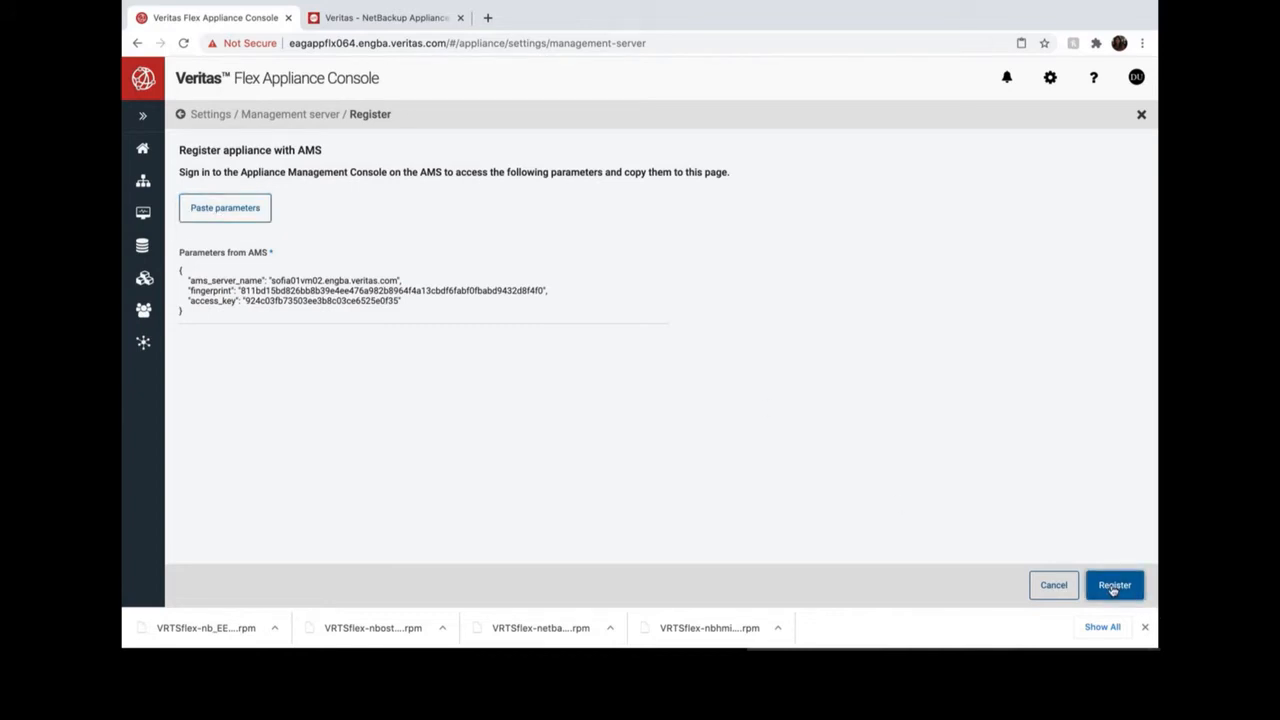
{"action": "left_click", "coordinate": [1114, 584]}
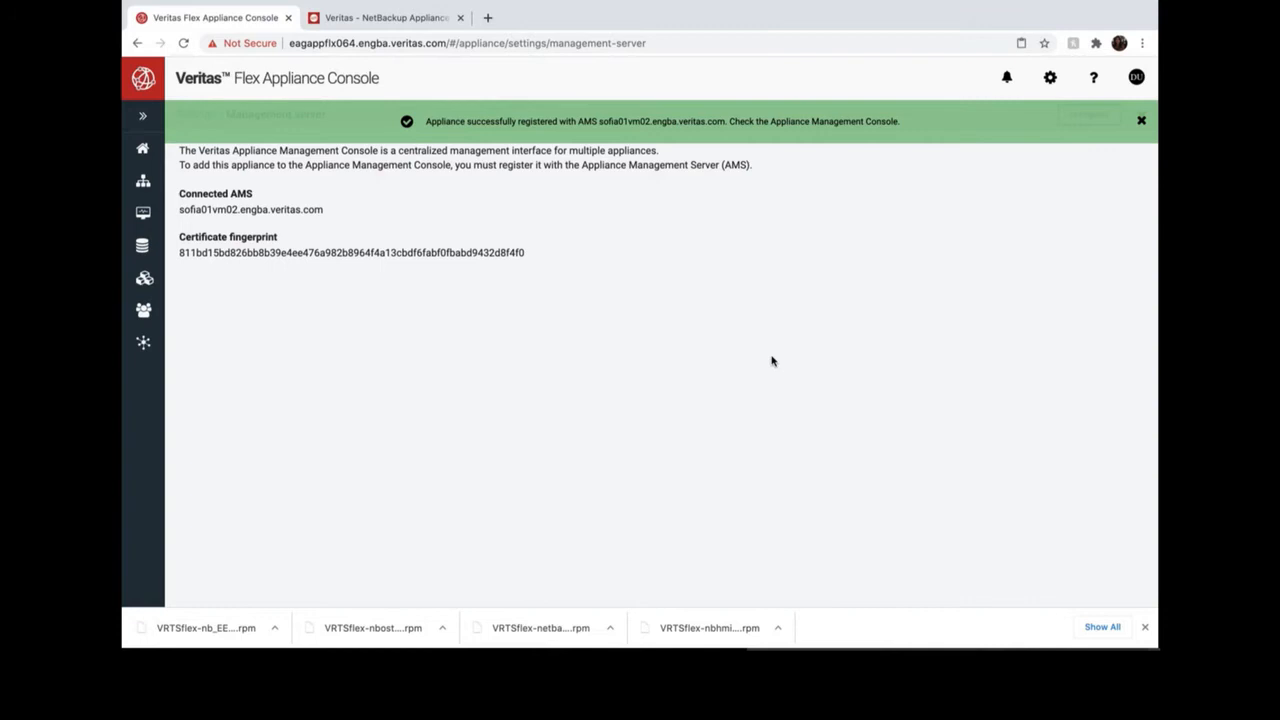
{"action": "mouse_move", "coordinate": [324, 286]}
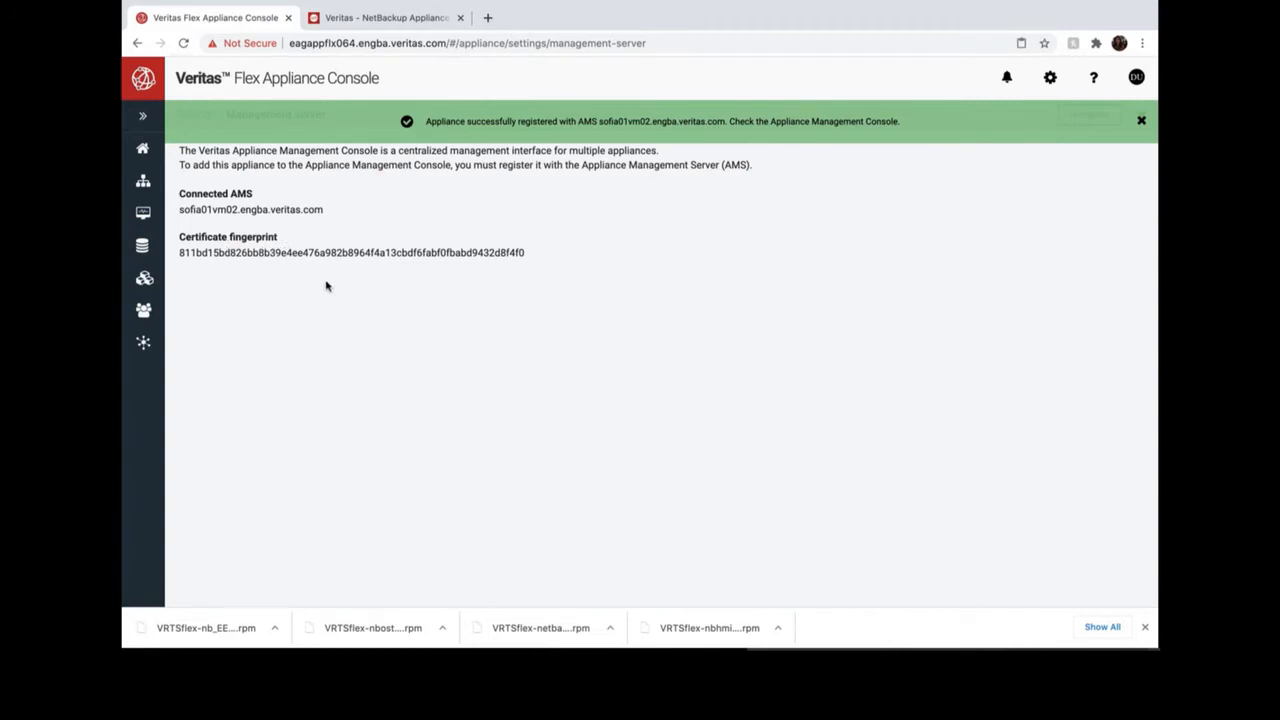
{"action": "left_click", "coordinate": [388, 16]}
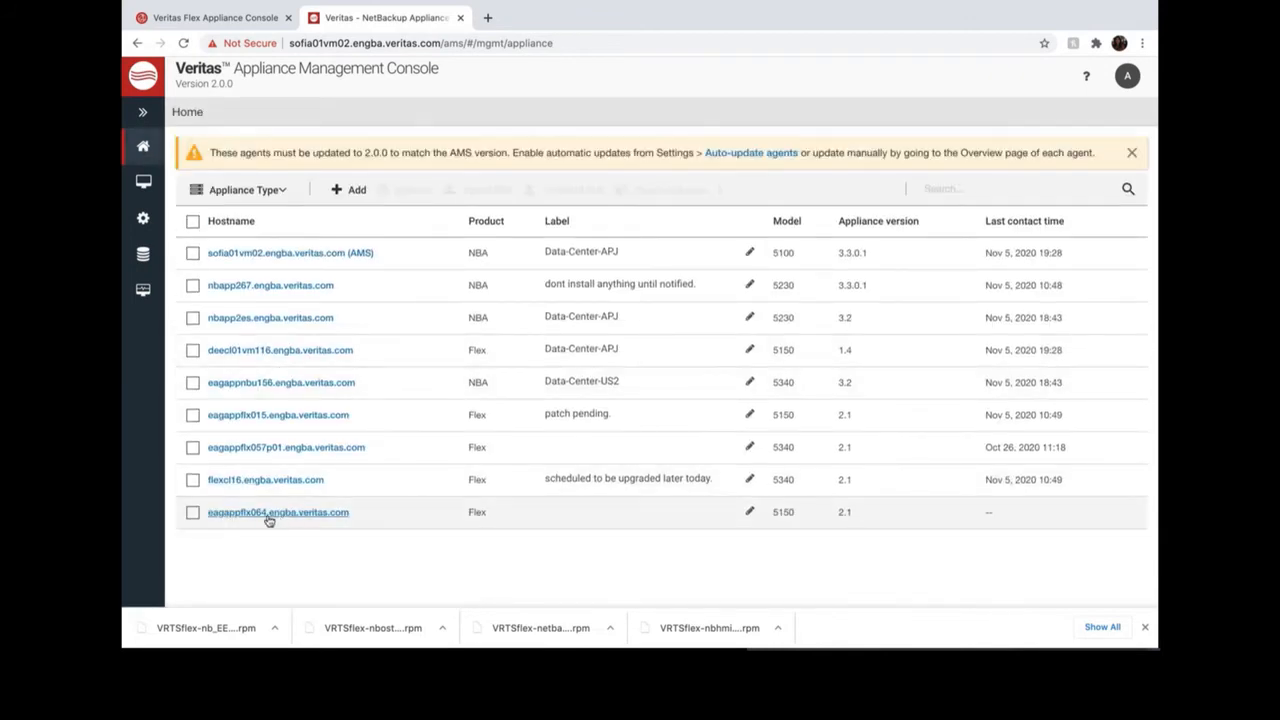
{"action": "mouse_move", "coordinate": [278, 512]}
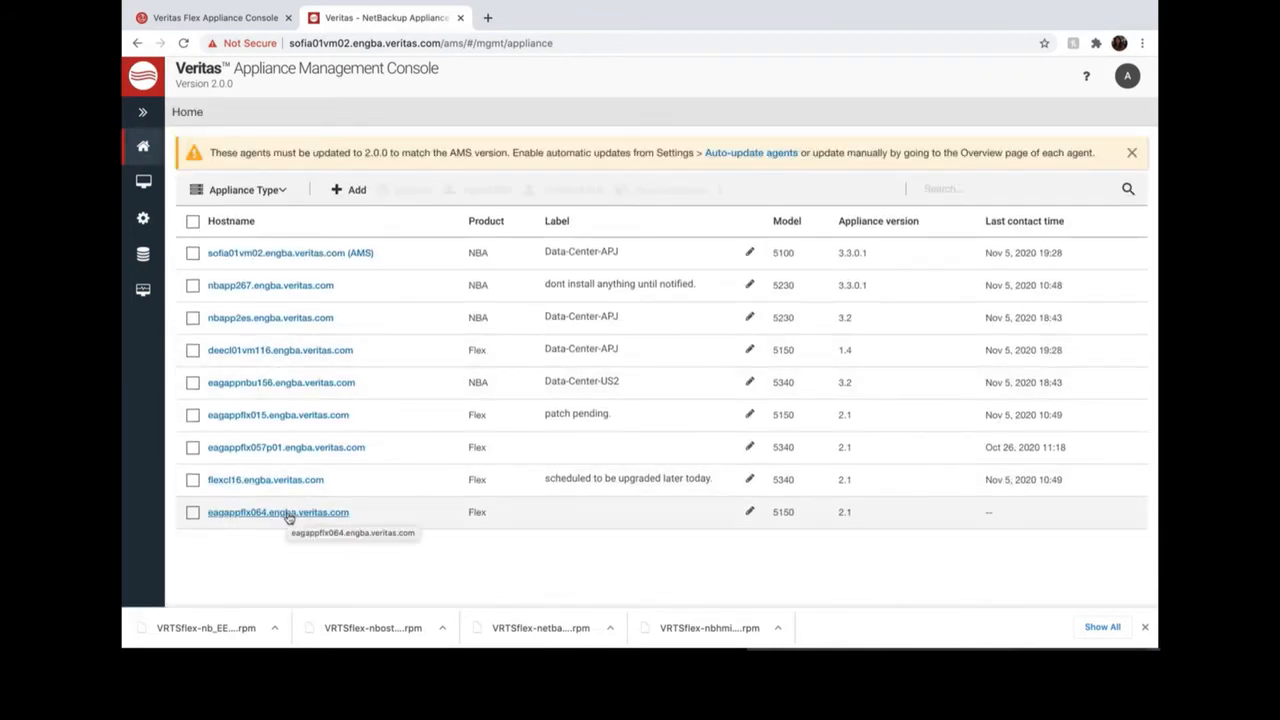
{"action": "mouse_move", "coordinate": [644, 596]}
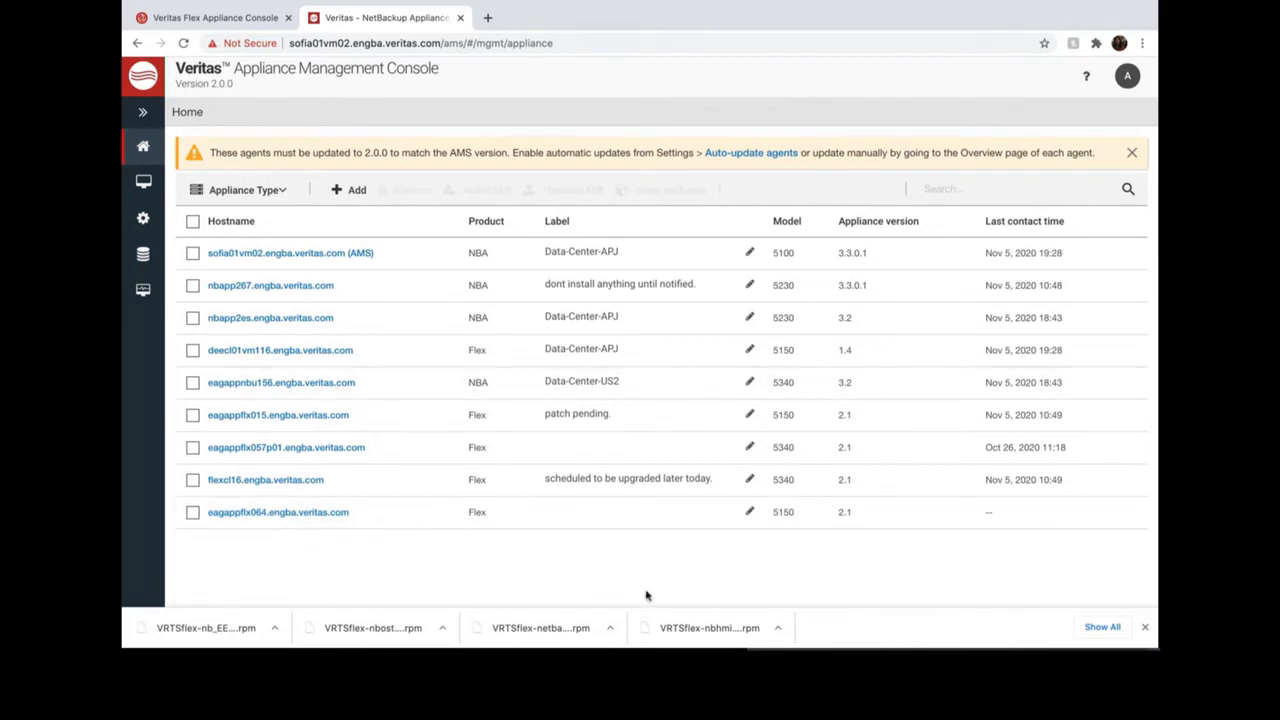
Step: Filter the appliance list by type, view eagappflx064's overview, and return to the full list
{"action": "left_click", "coordinate": [248, 188]}
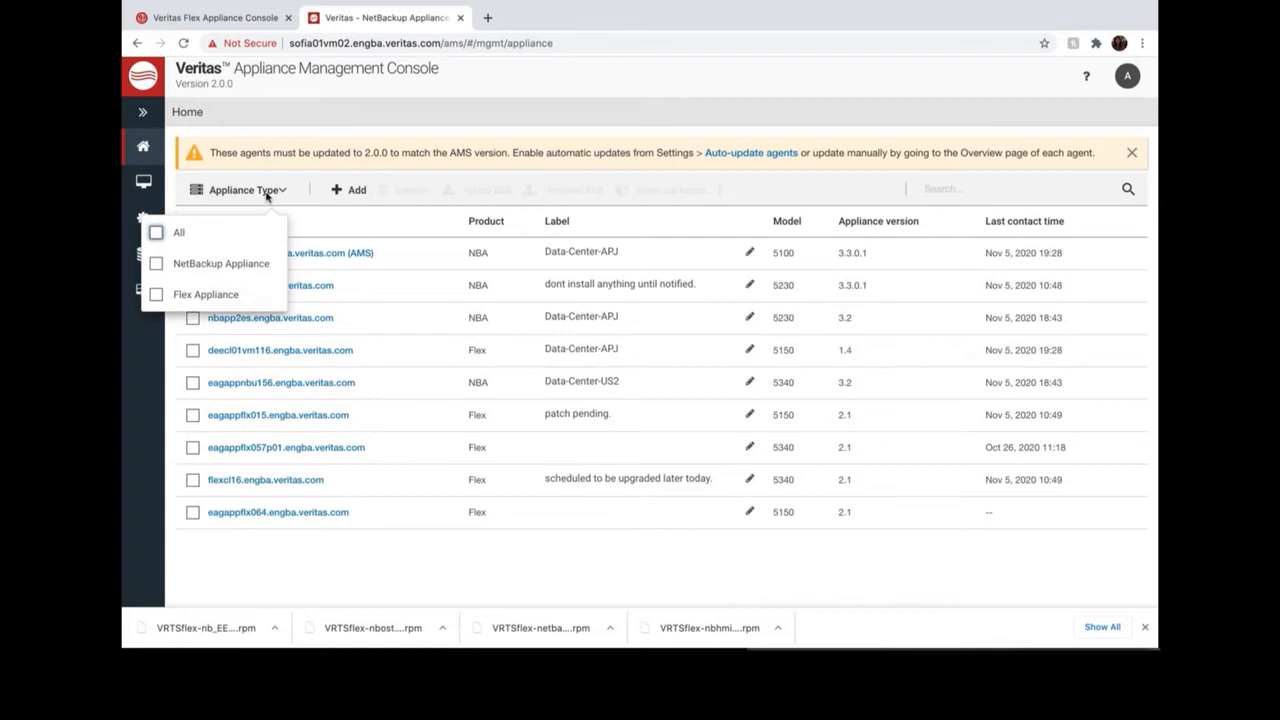
{"action": "mouse_move", "coordinate": [188, 256]}
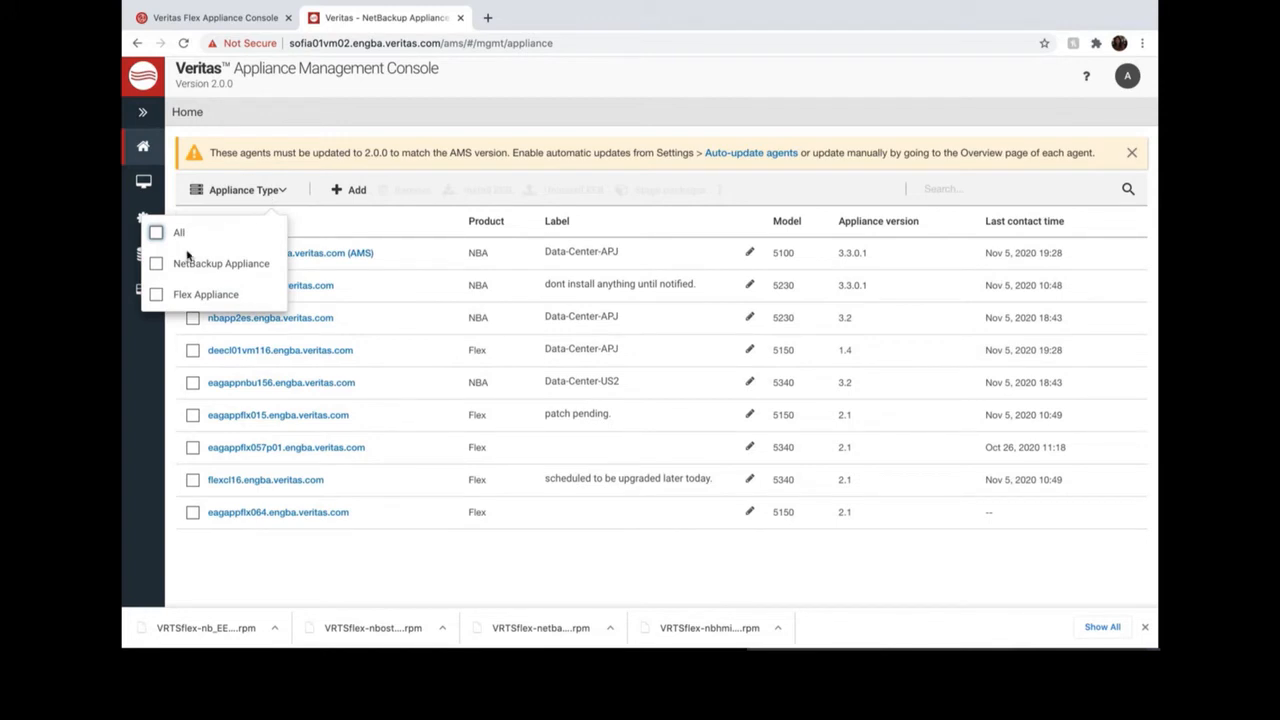
{"action": "left_click", "coordinate": [156, 264]}
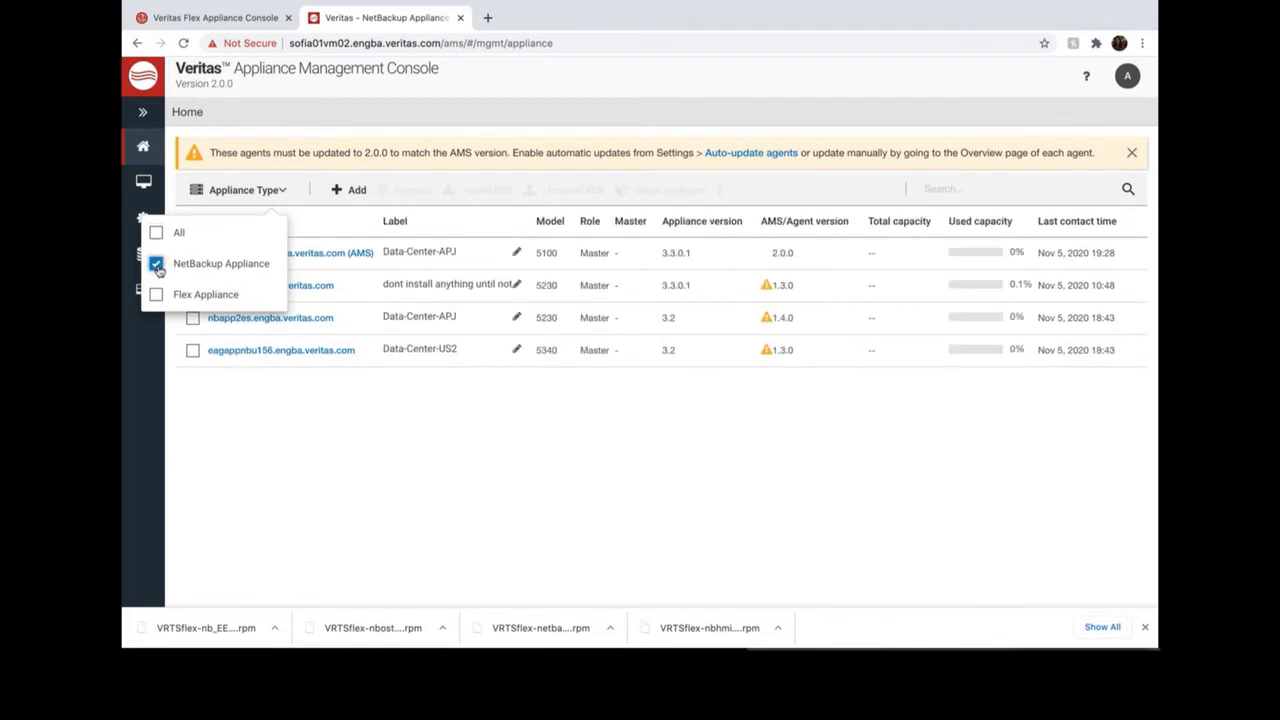
{"action": "left_click", "coordinate": [156, 264]}
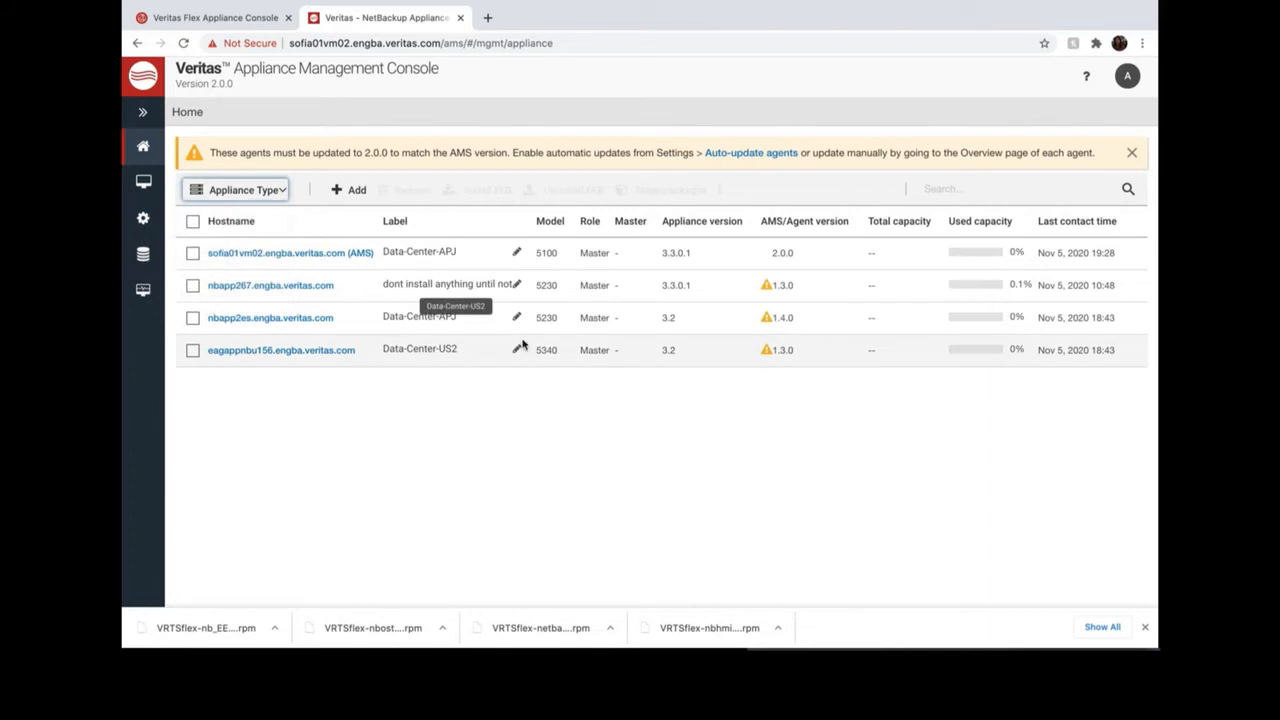
{"action": "left_click", "coordinate": [548, 220]}
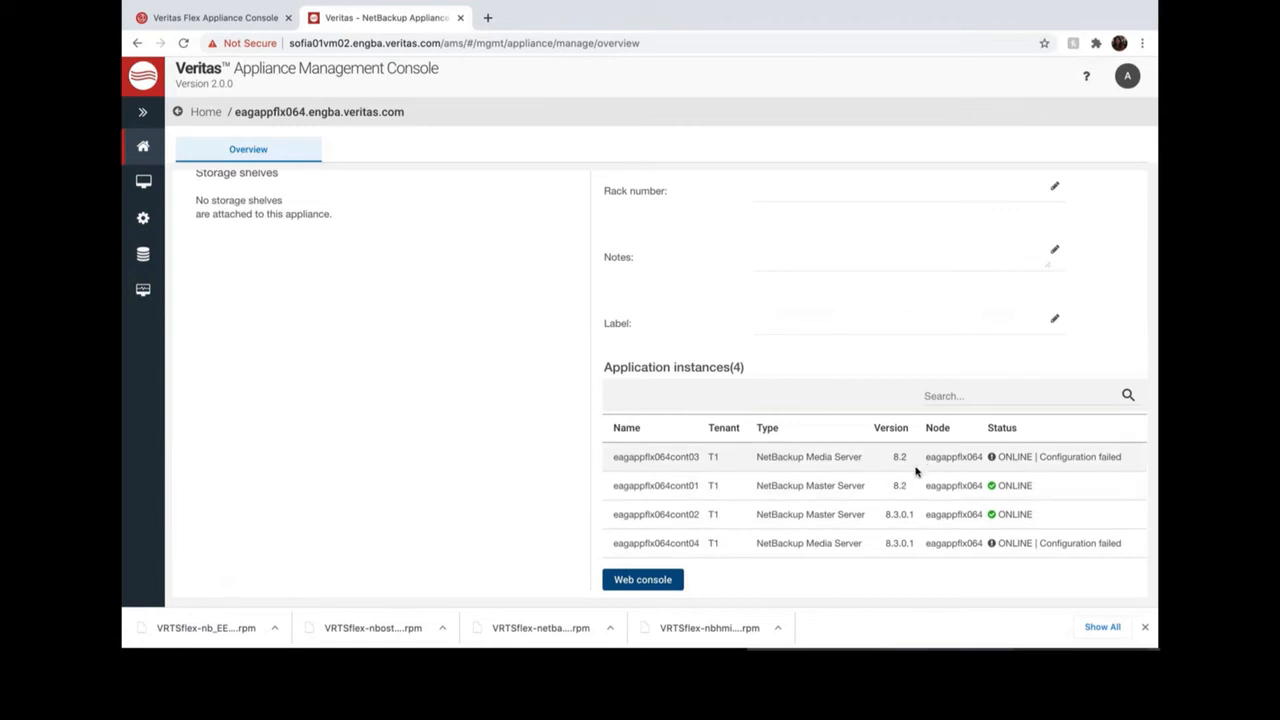
{"action": "left_click", "coordinate": [204, 112]}
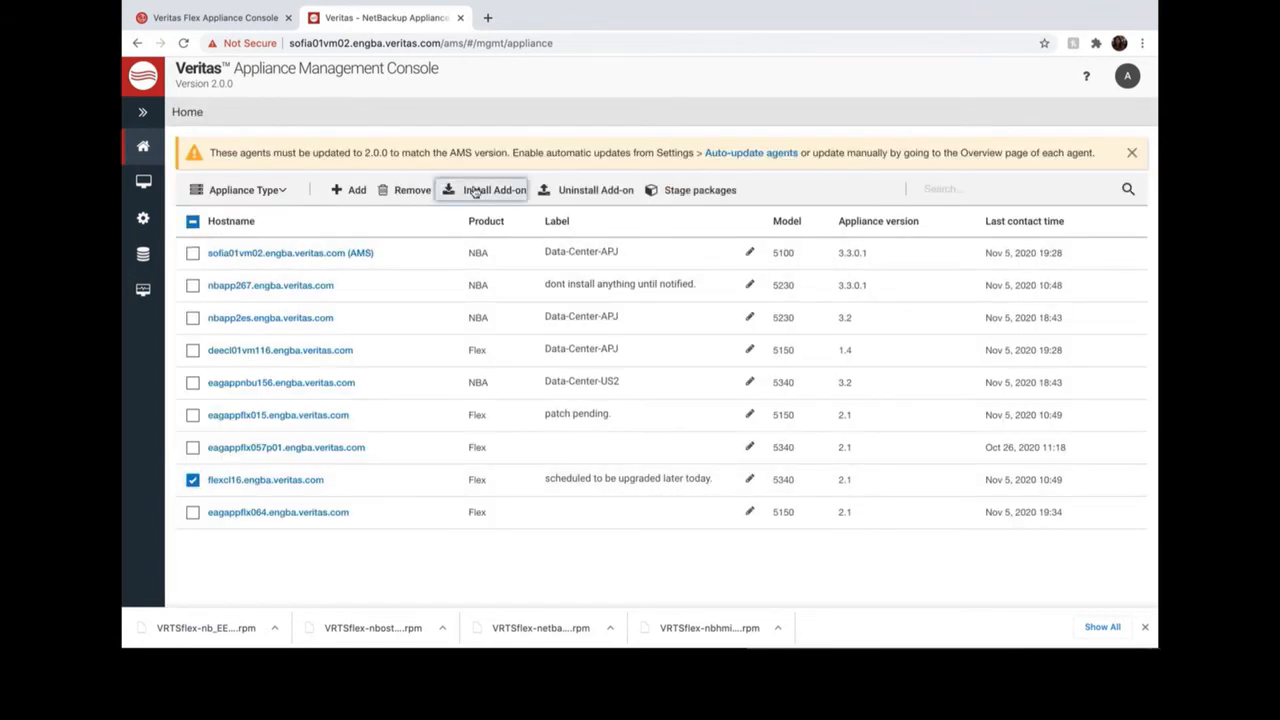
Step: Launch Install Add-on for flexcl16, review its installed EEBs, and reach the Select Add-on step
{"action": "left_click", "coordinate": [492, 188]}
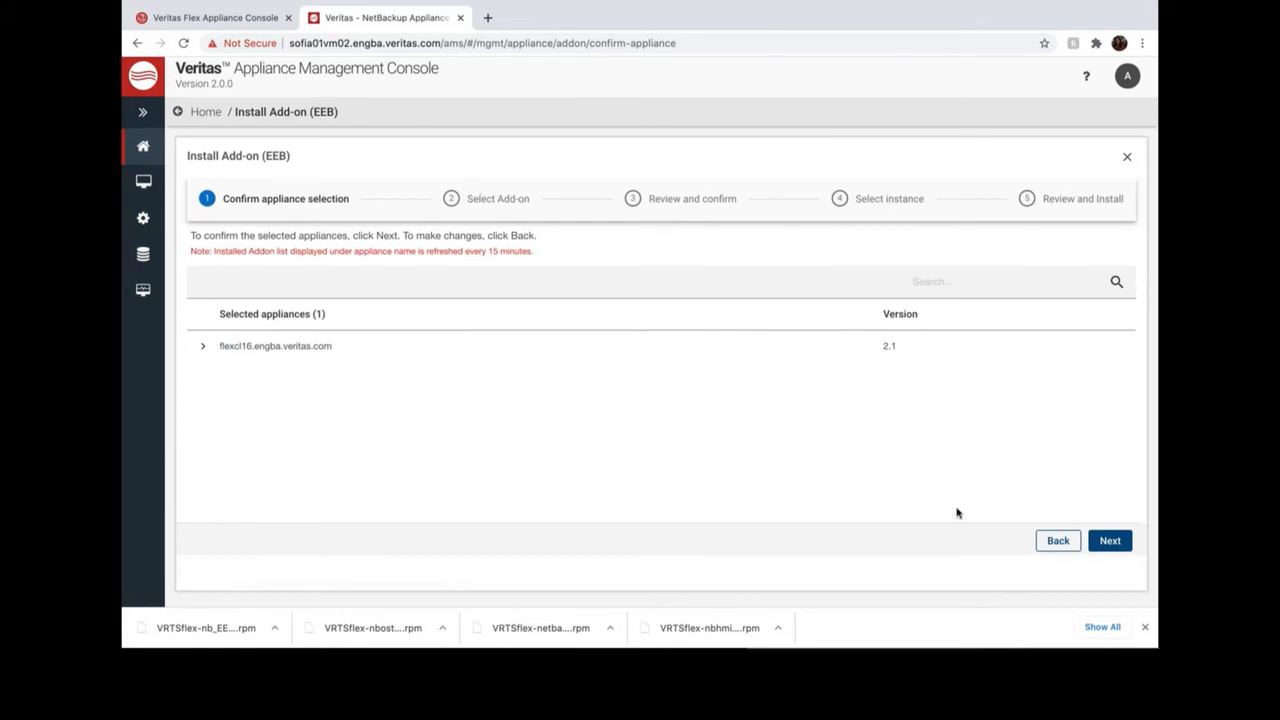
{"action": "left_click", "coordinate": [1108, 540]}
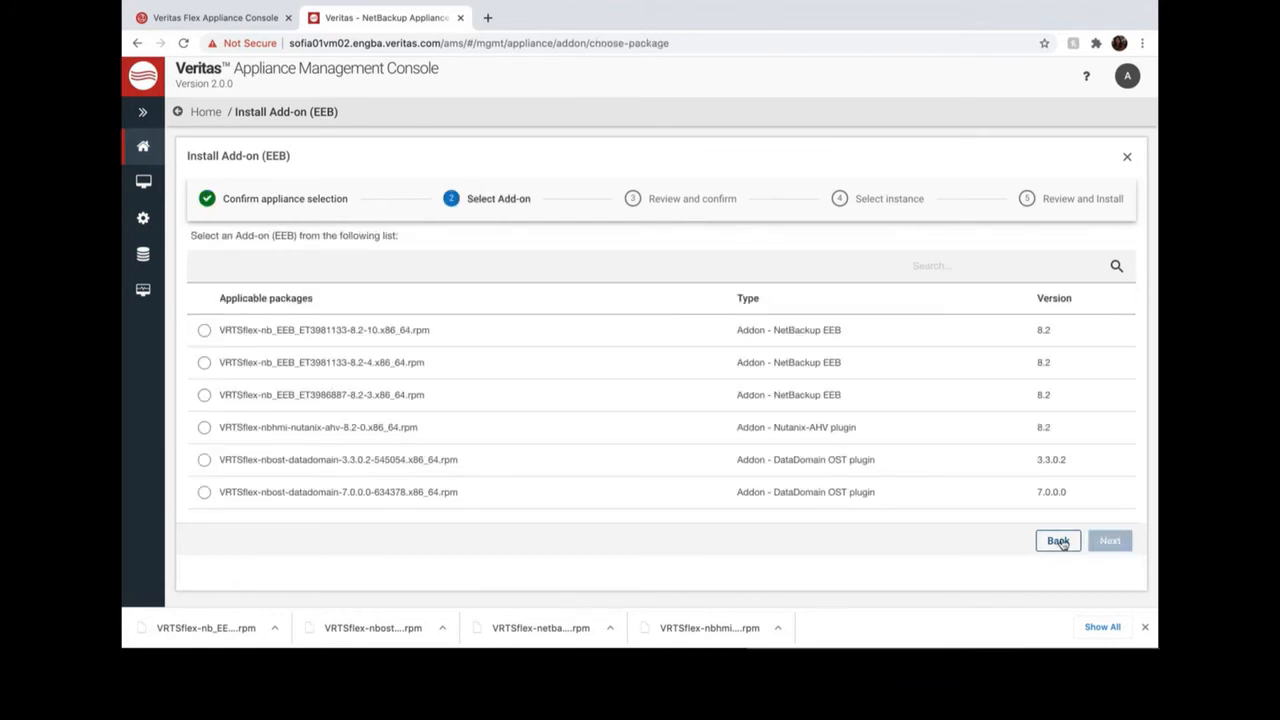
{"action": "left_click", "coordinate": [1056, 540]}
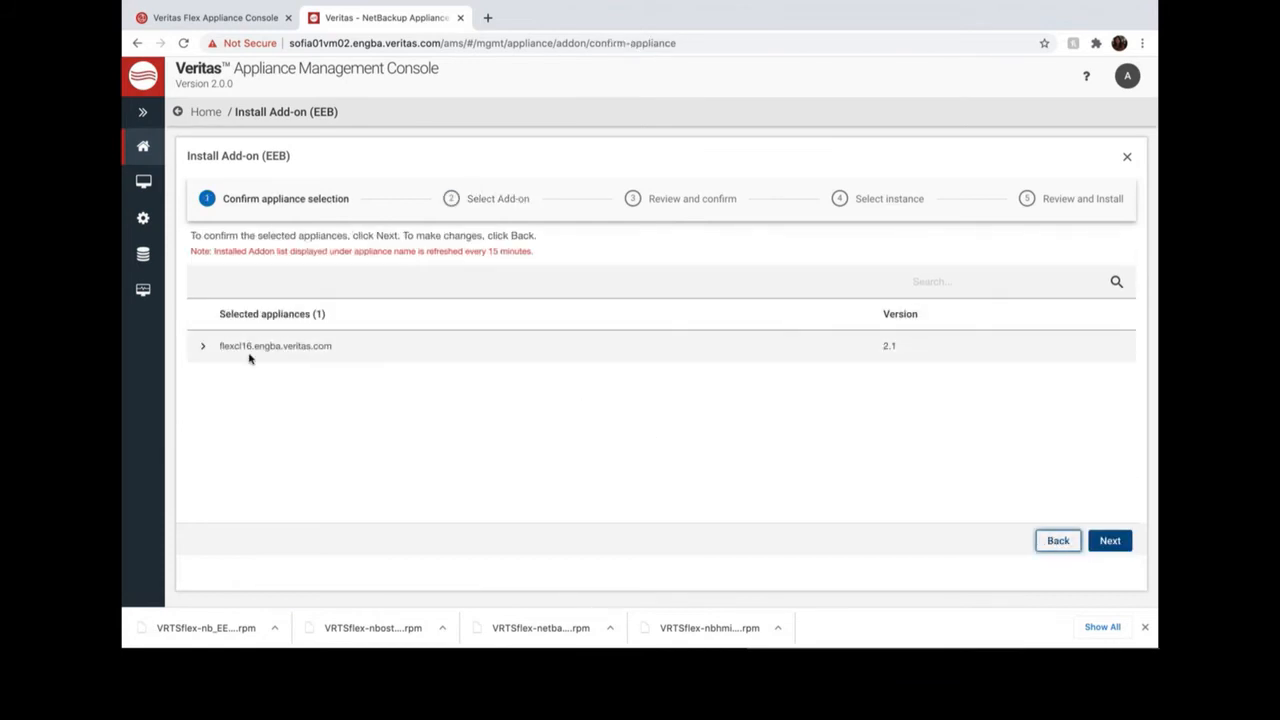
{"action": "left_click", "coordinate": [204, 344]}
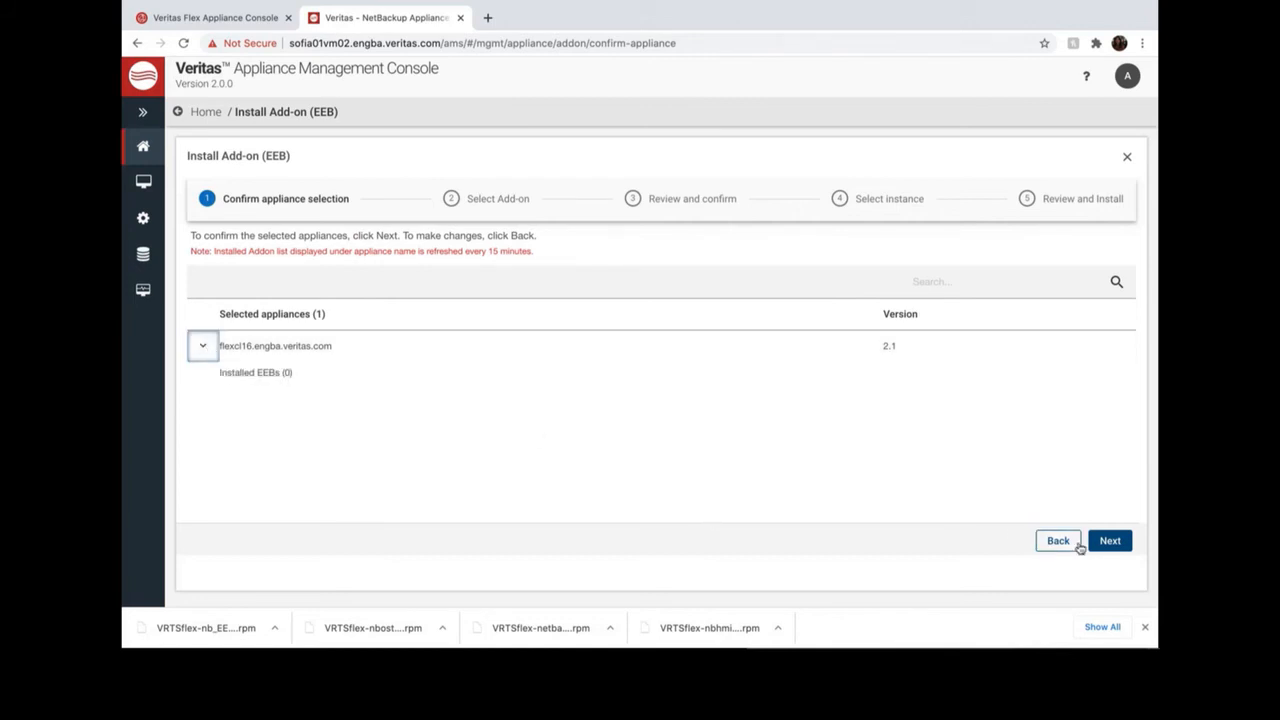
{"action": "left_click", "coordinate": [1108, 540]}
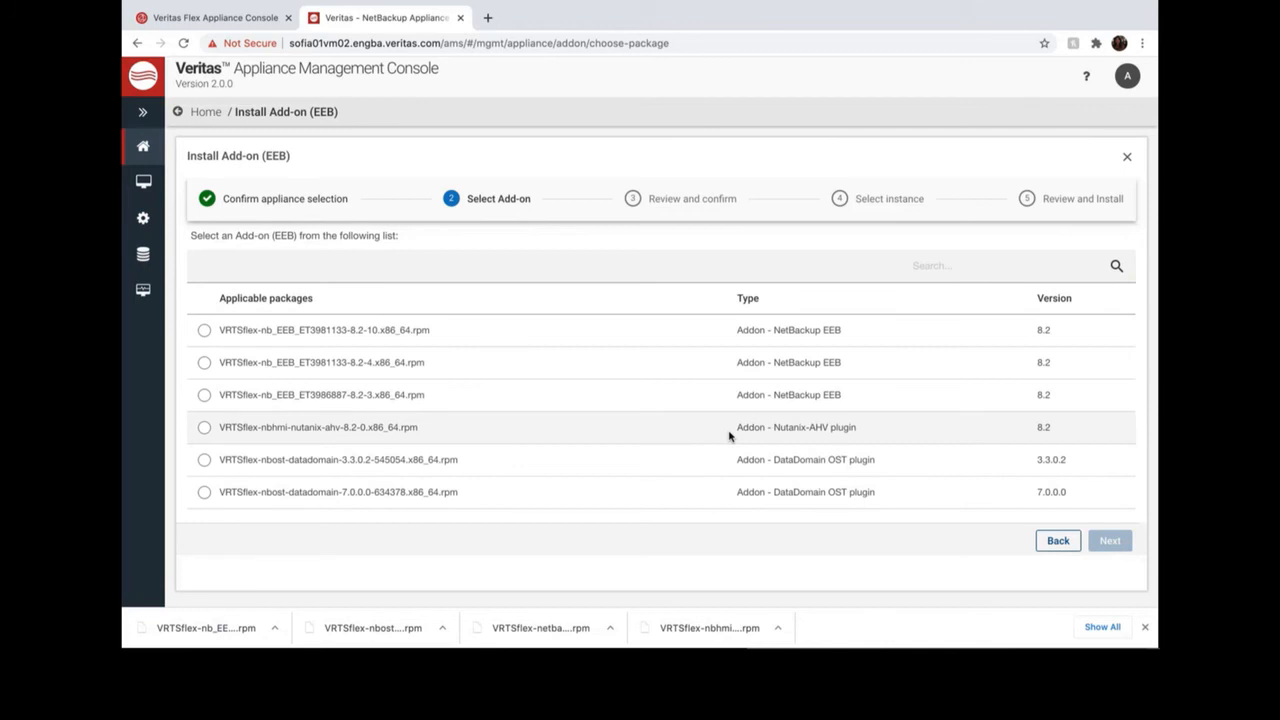
{"action": "mouse_move", "coordinate": [776, 428]}
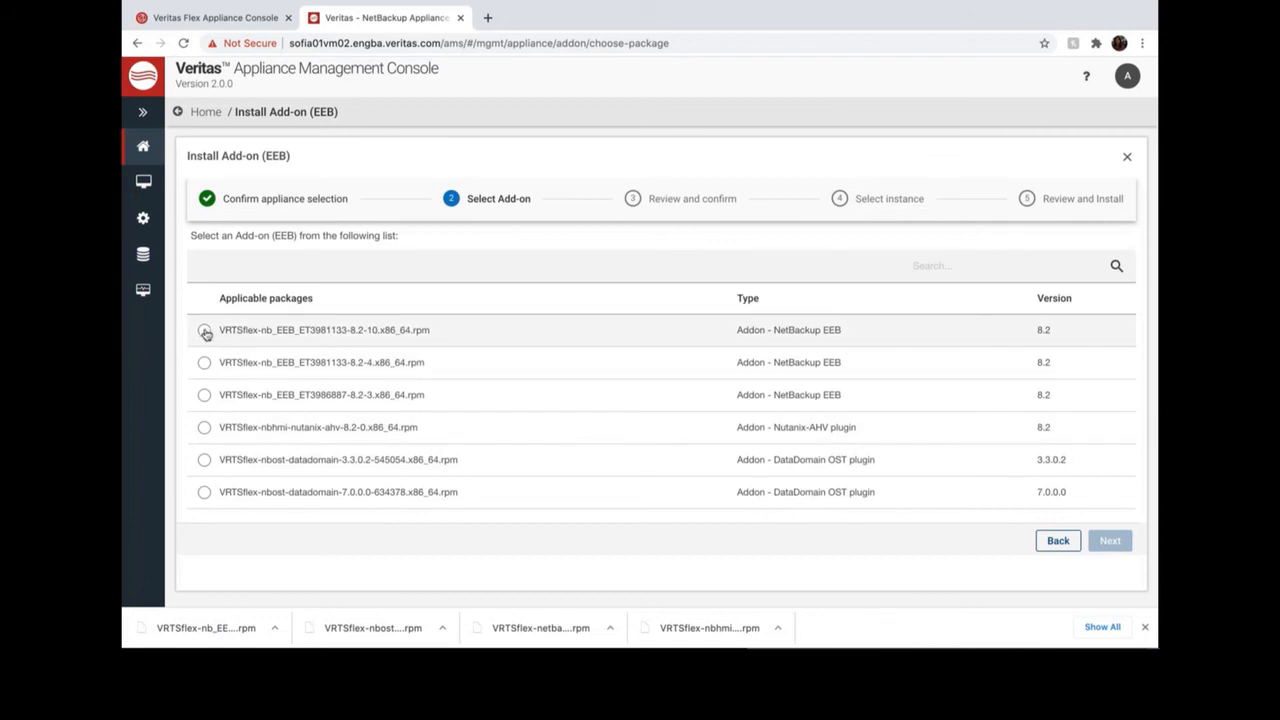
Step: Choose the 8.2-10 NetBackup EEB, review README, instance and summary, and submit the install
{"action": "left_click", "coordinate": [204, 330]}
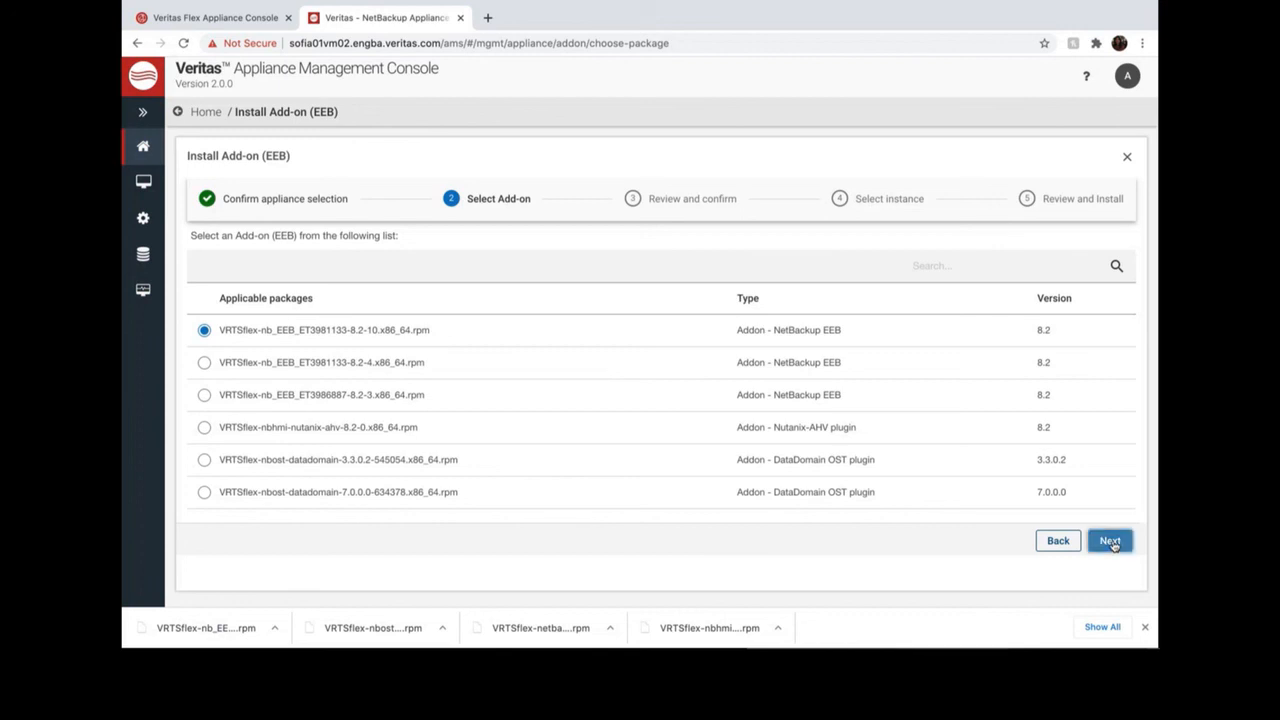
{"action": "left_click", "coordinate": [1108, 540]}
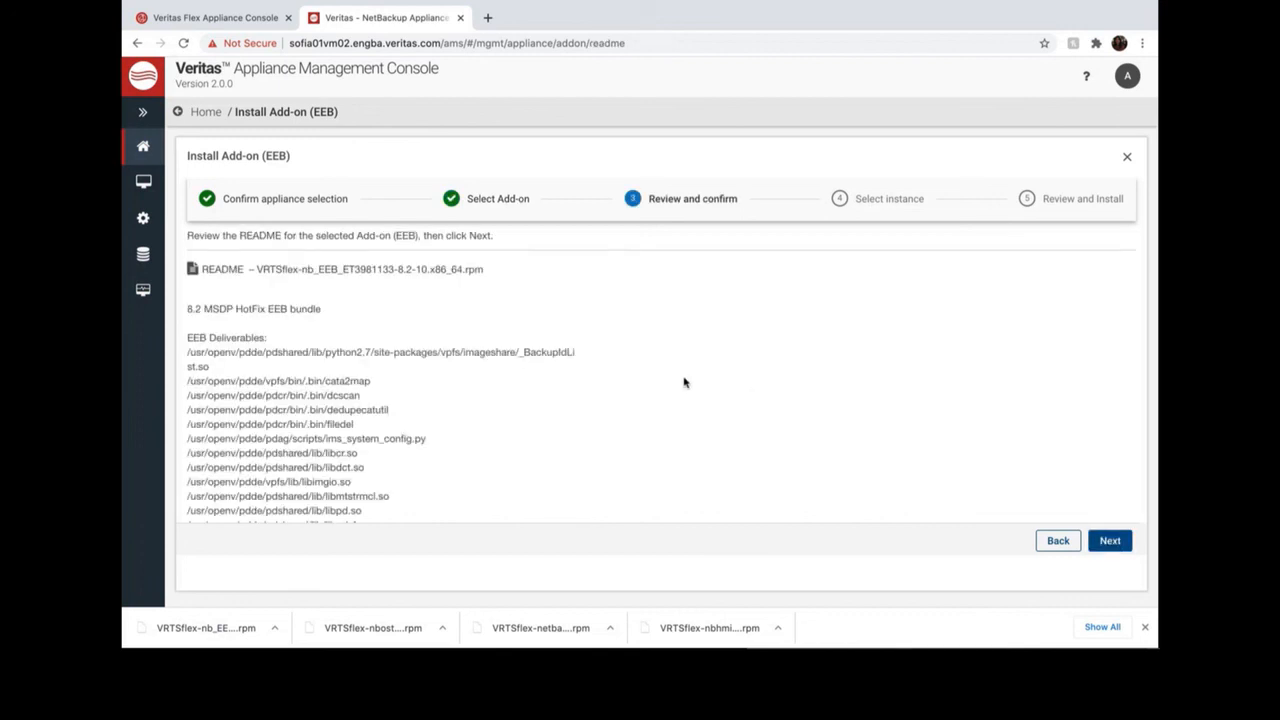
{"action": "scroll", "scroll_direction": "down", "scroll_amount": 3}
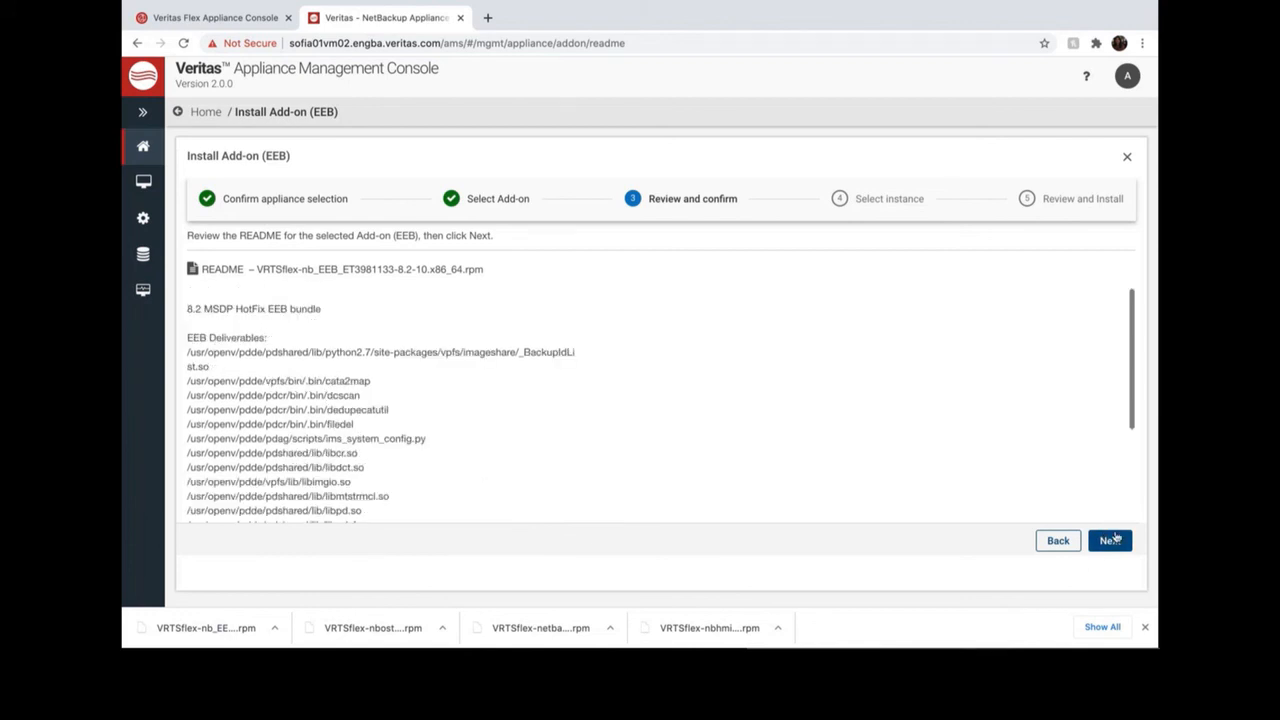
{"action": "left_click", "coordinate": [1110, 540]}
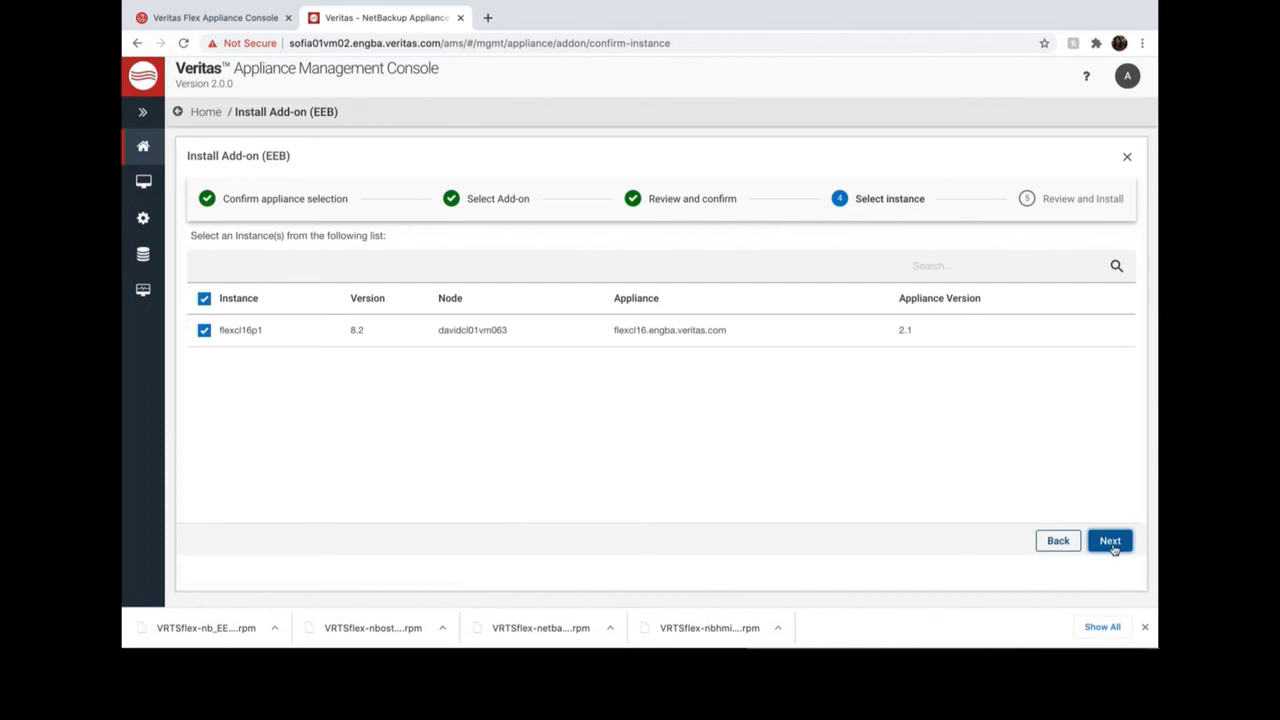
{"action": "left_click", "coordinate": [1110, 540]}
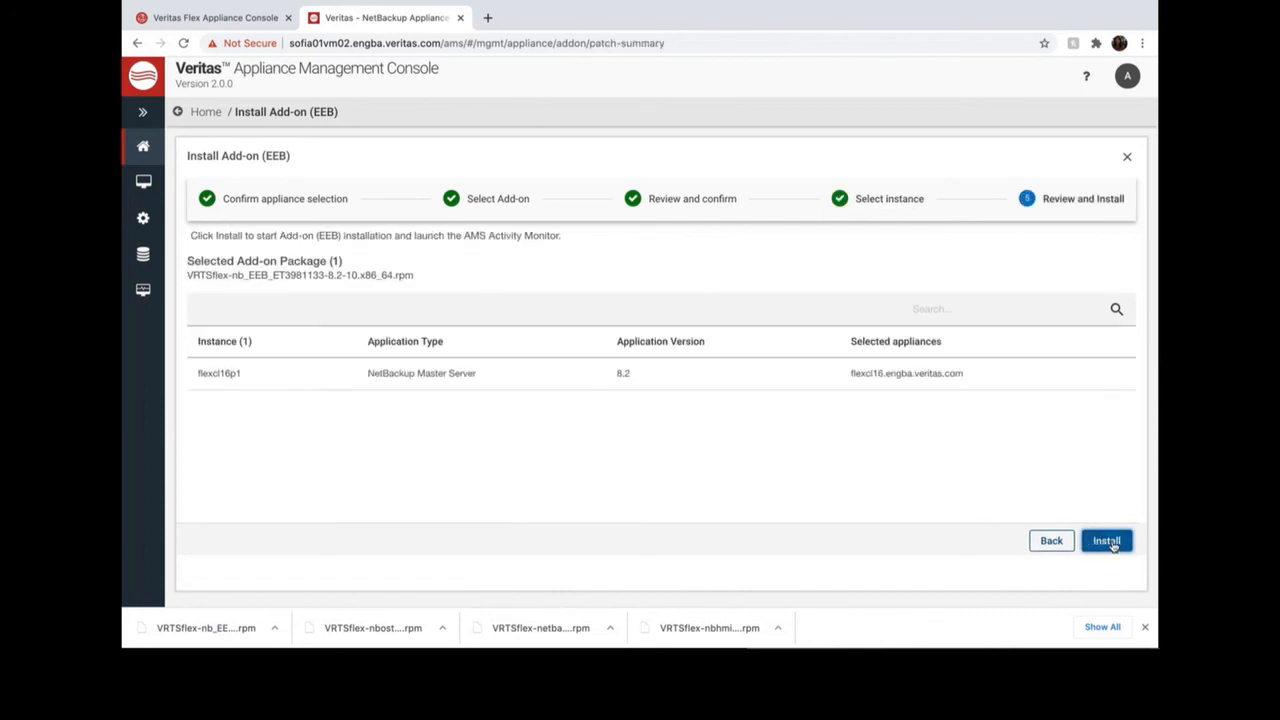
{"action": "left_click", "coordinate": [1106, 540]}
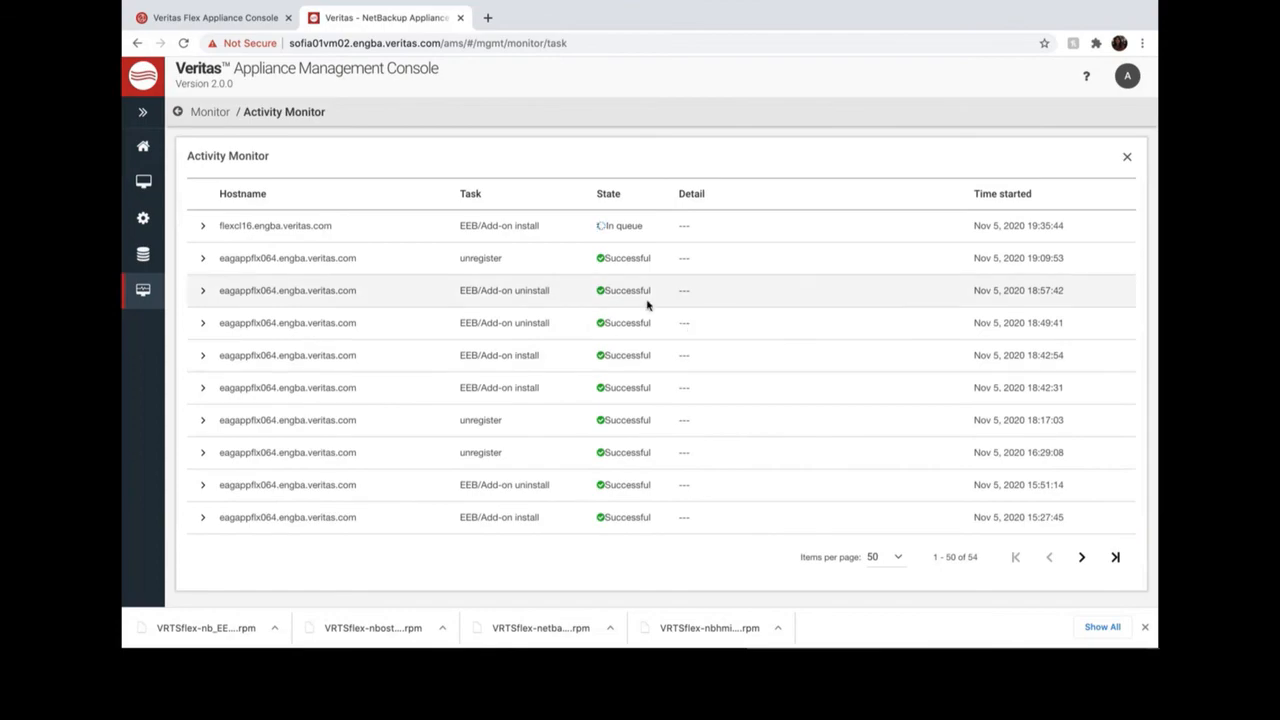